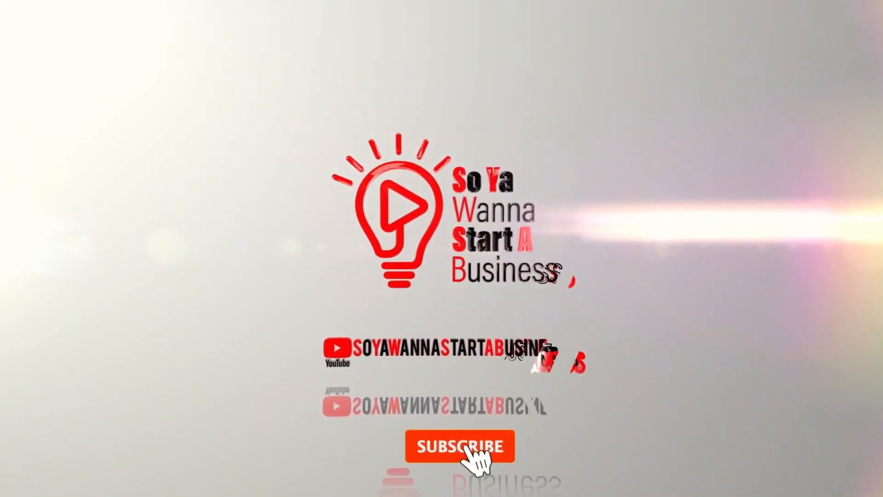
Let the outro play until the channel name shows and Subscribe changes to Subscribed with a bell
{"action": "left_click", "coordinate": [459, 446]}
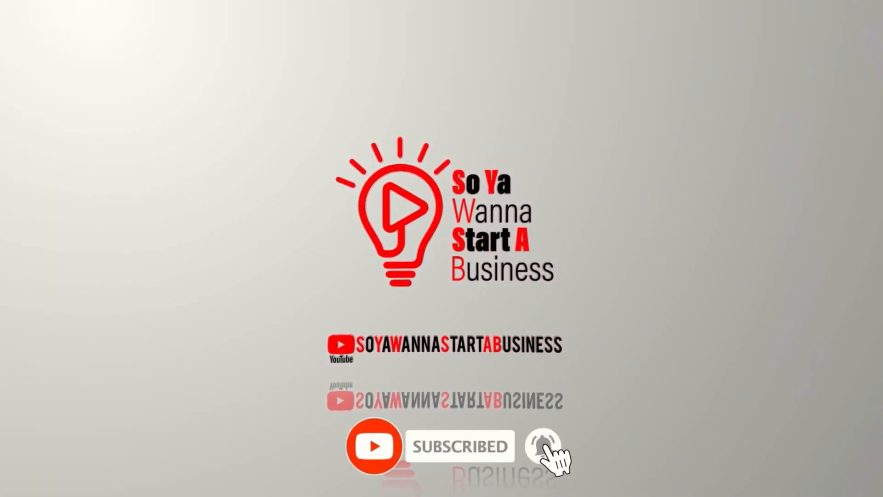